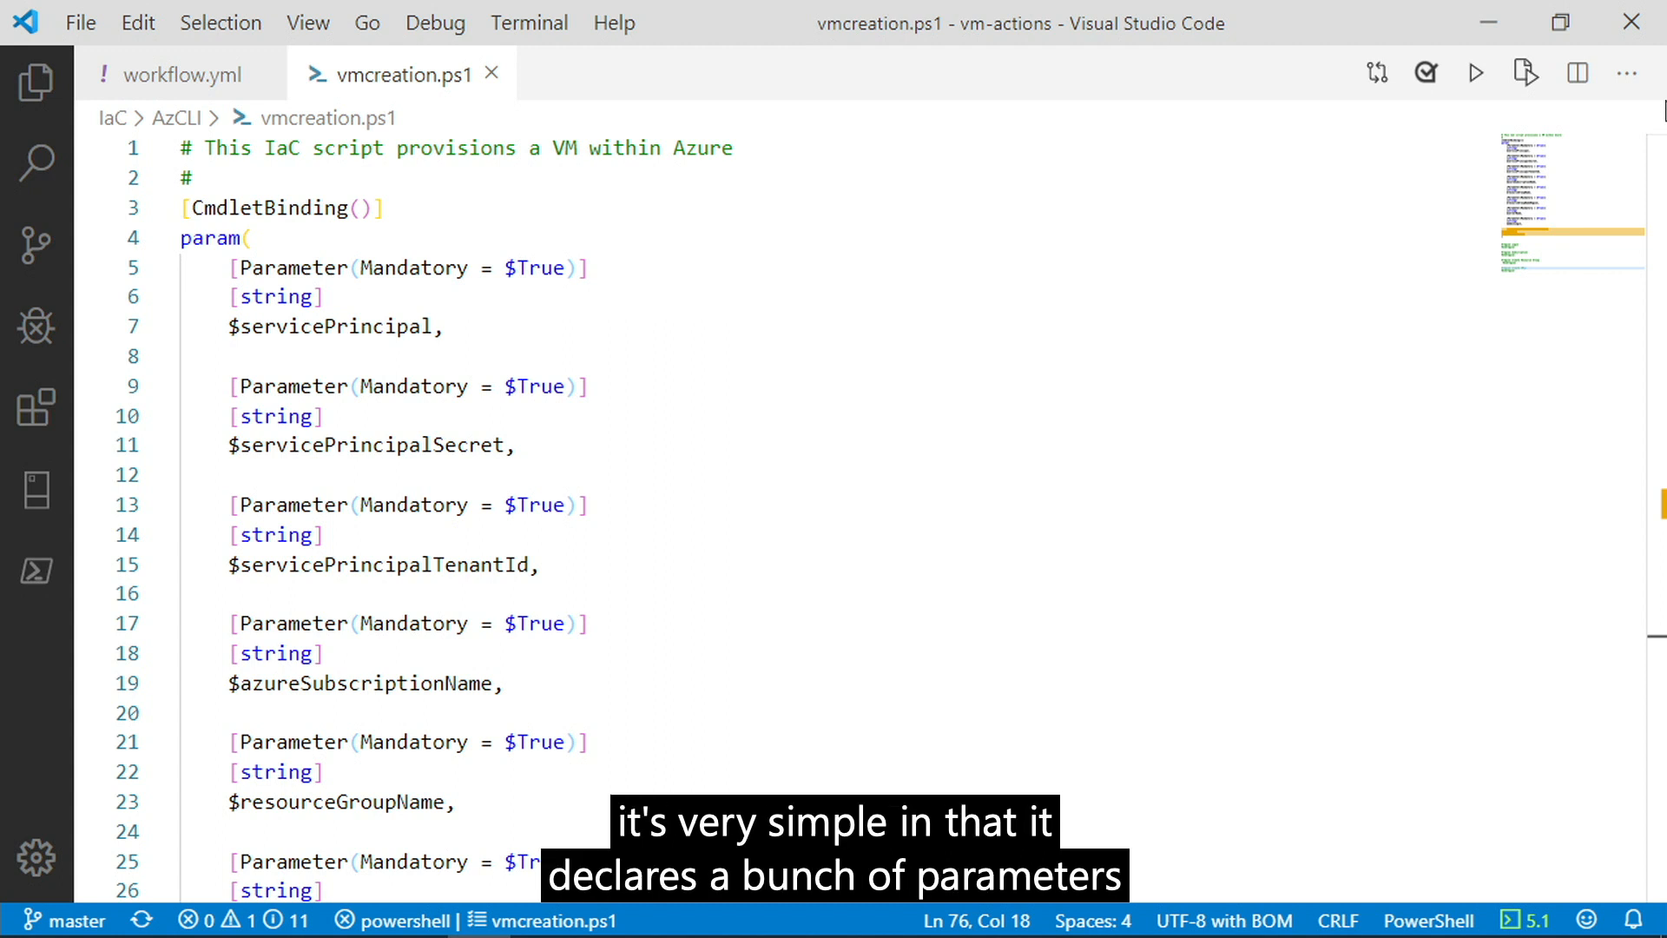
In workflow.yml, change RESOURCE_GROUP_REGION from ukwest to uksouth and save.
scroll("down", 3)
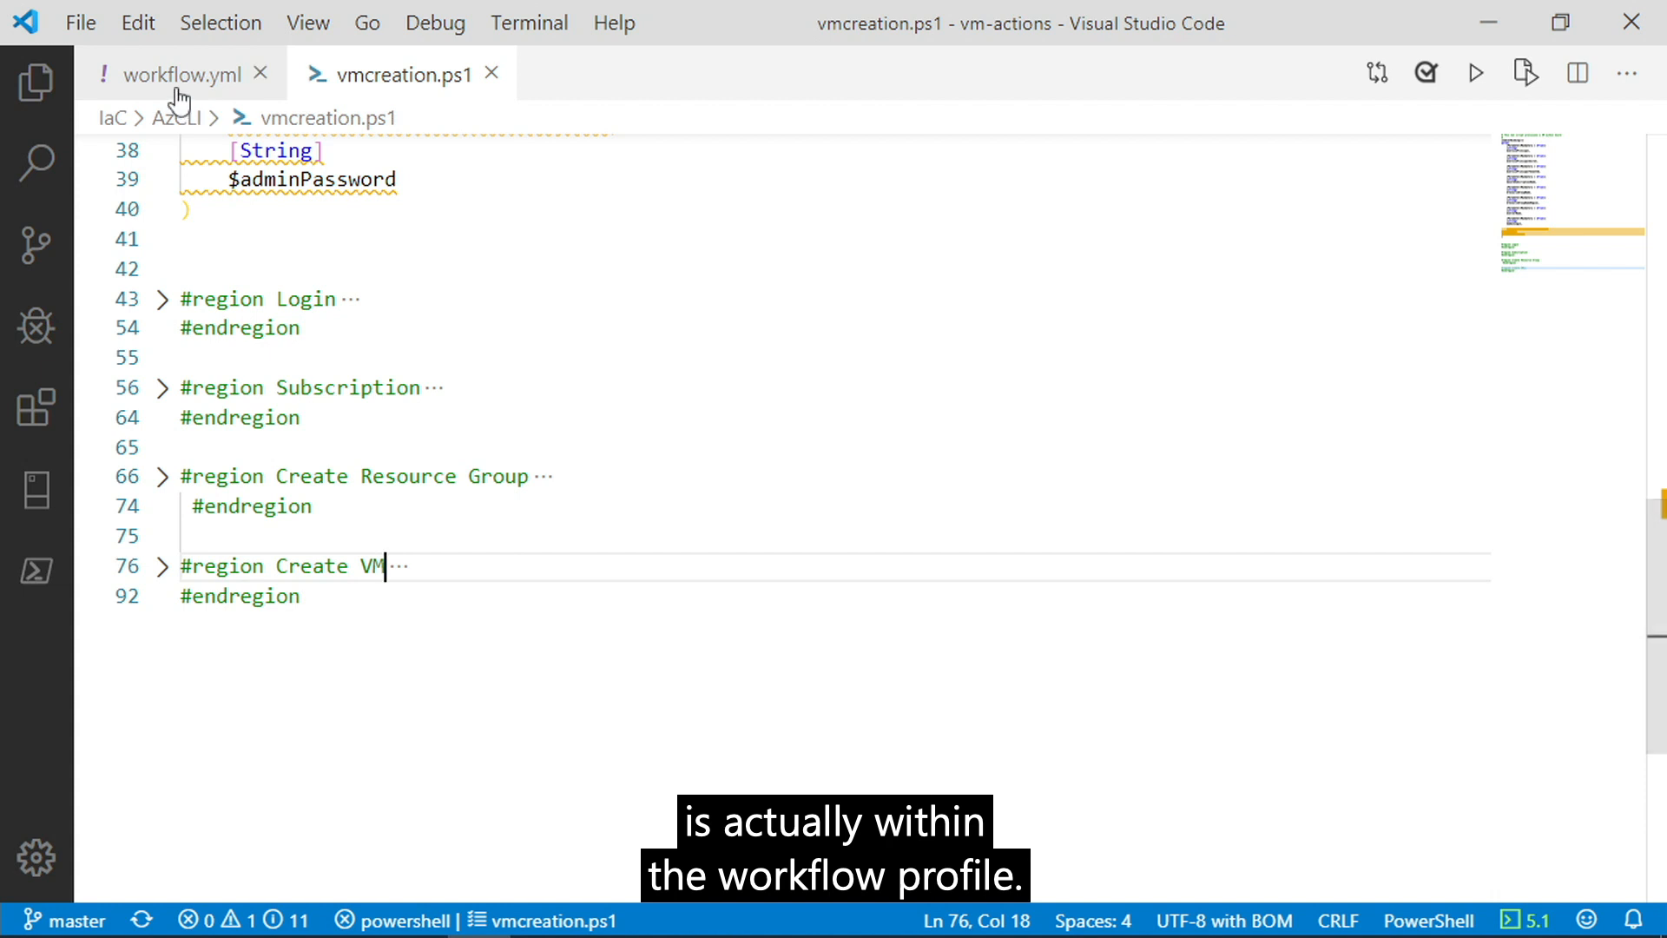
left_click(160, 74)
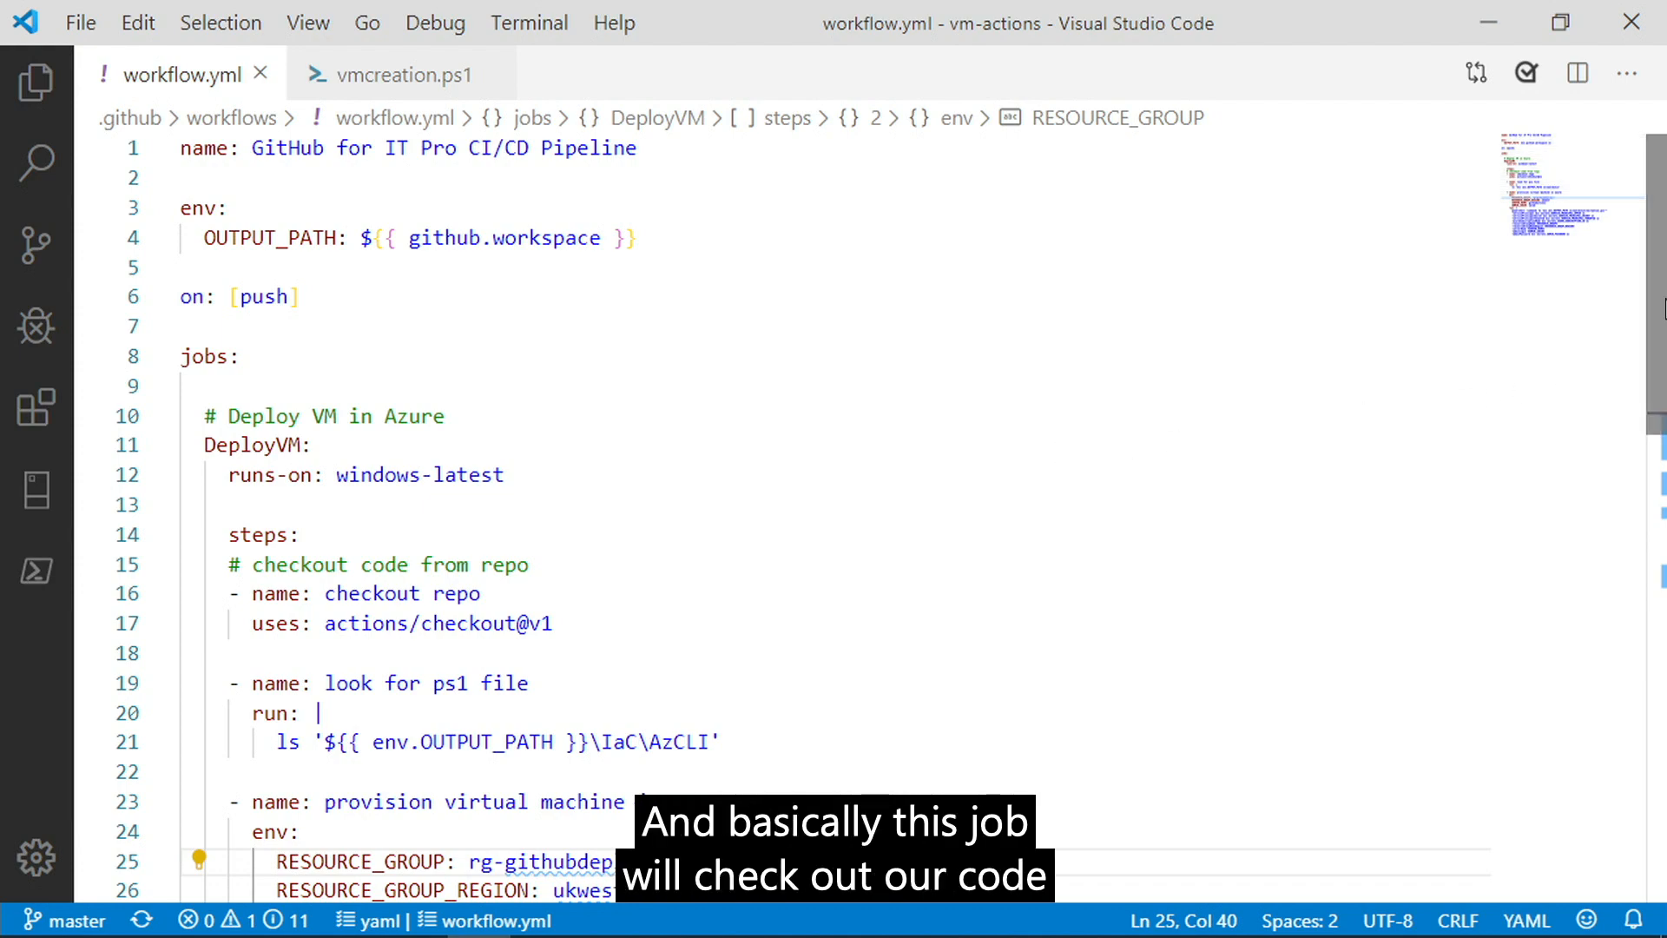
scroll("down", 3)
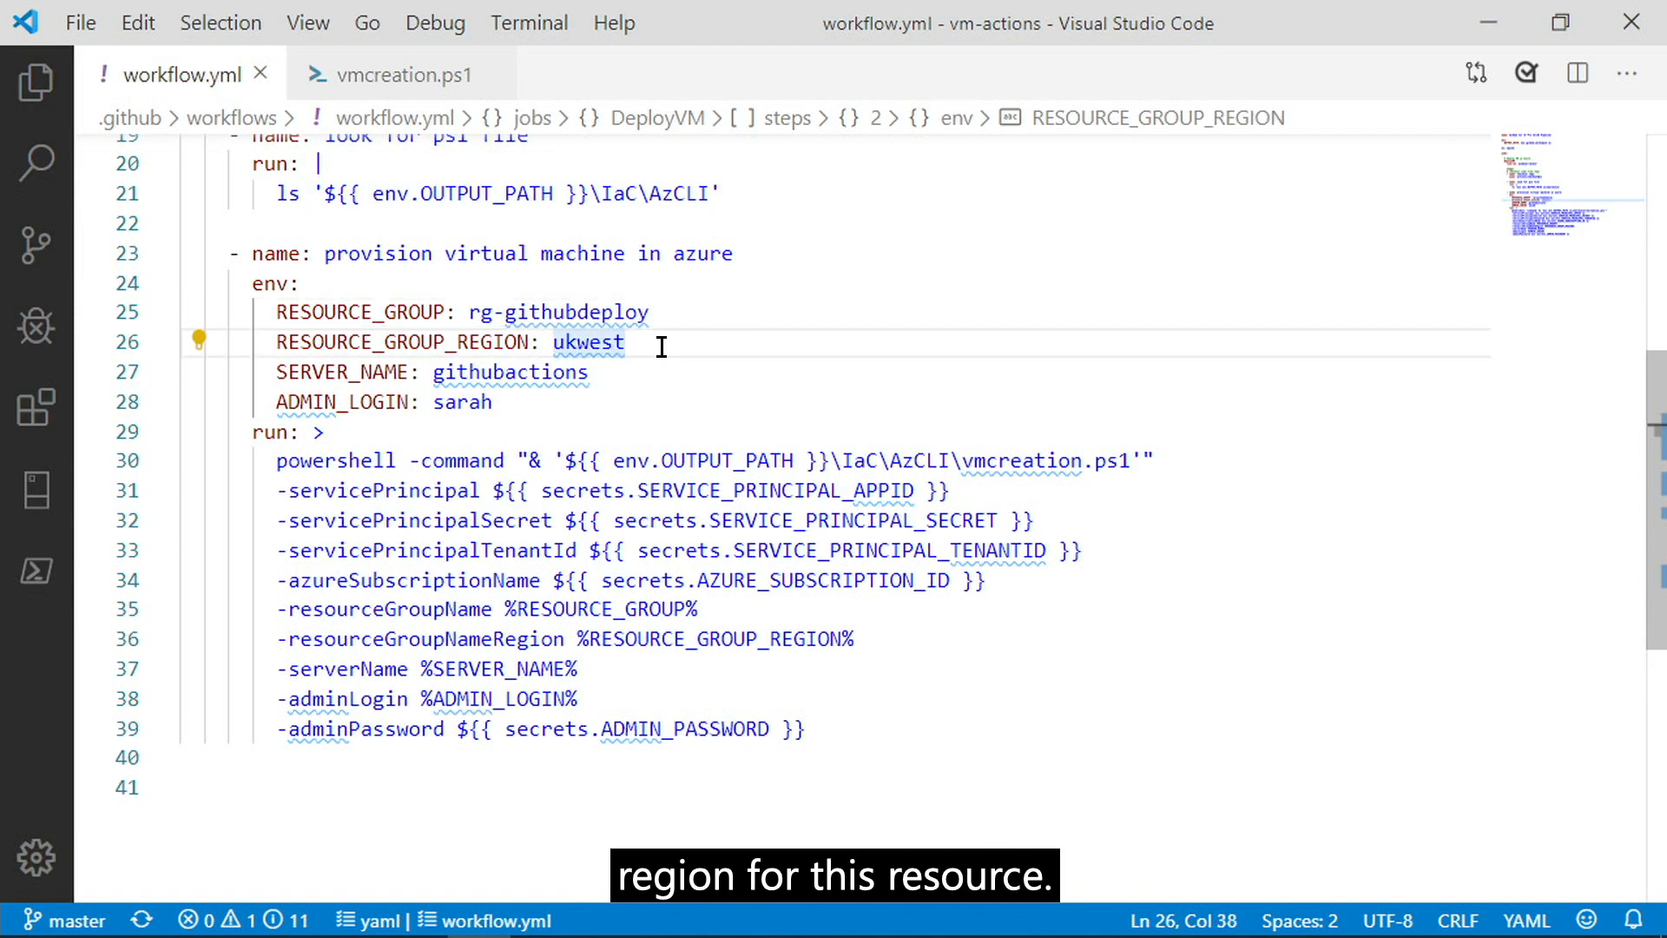
key("Backspace")
type("outh")
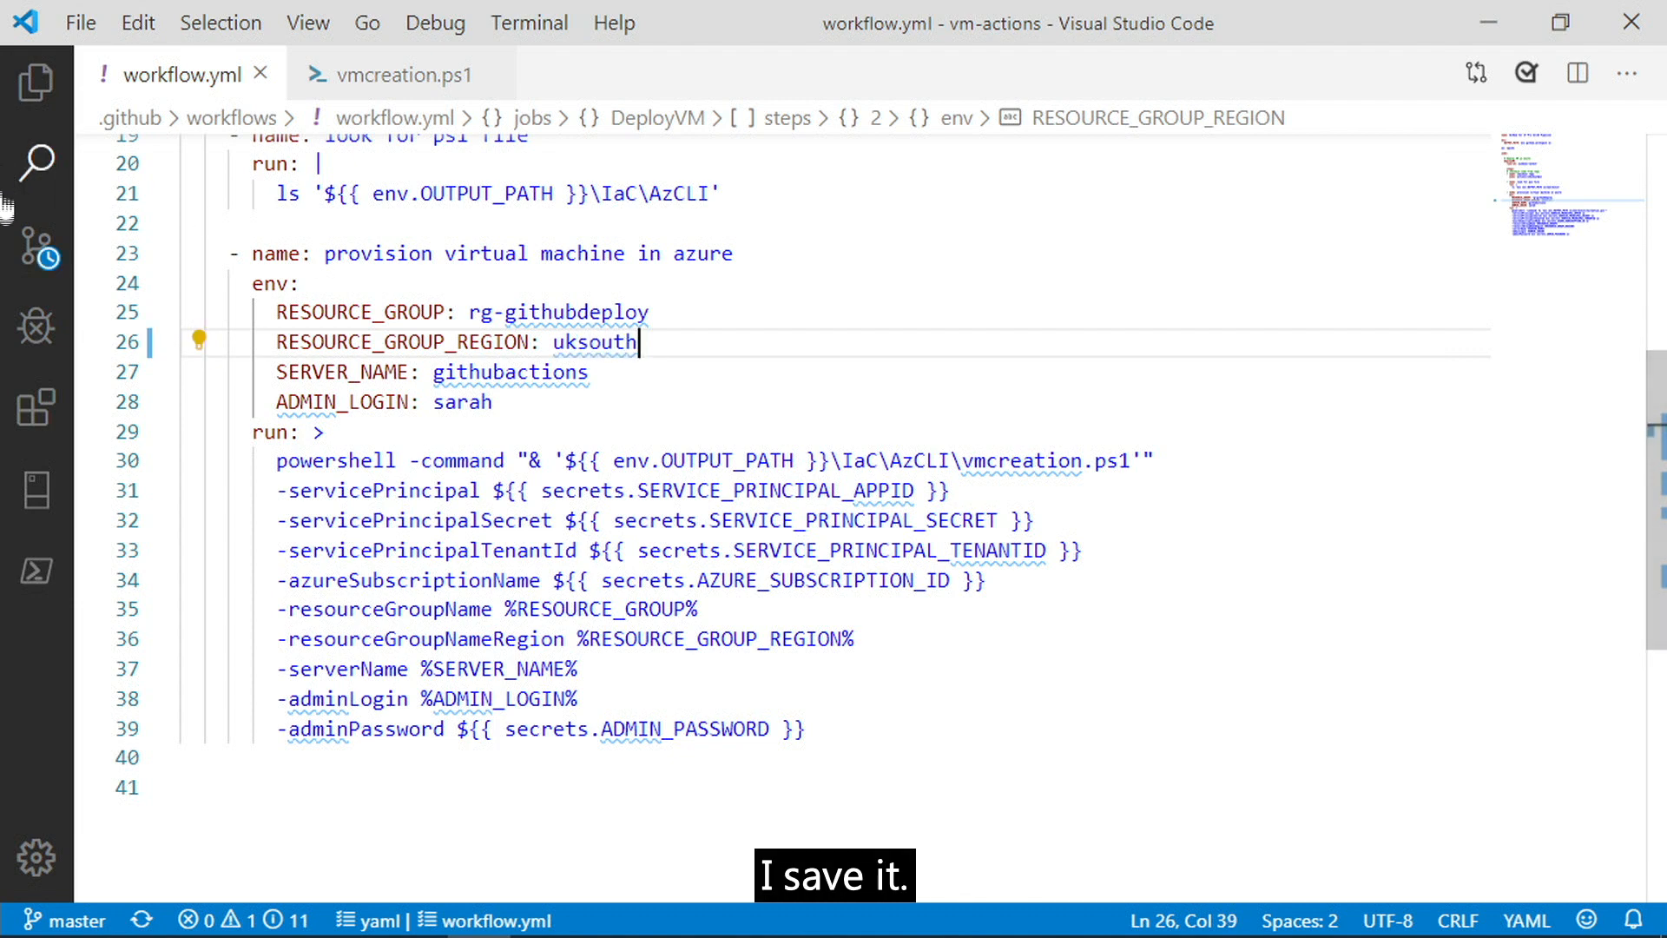
Commit the workflow edit as 'change deployment region' and push it to the remote.
left_click(36, 252)
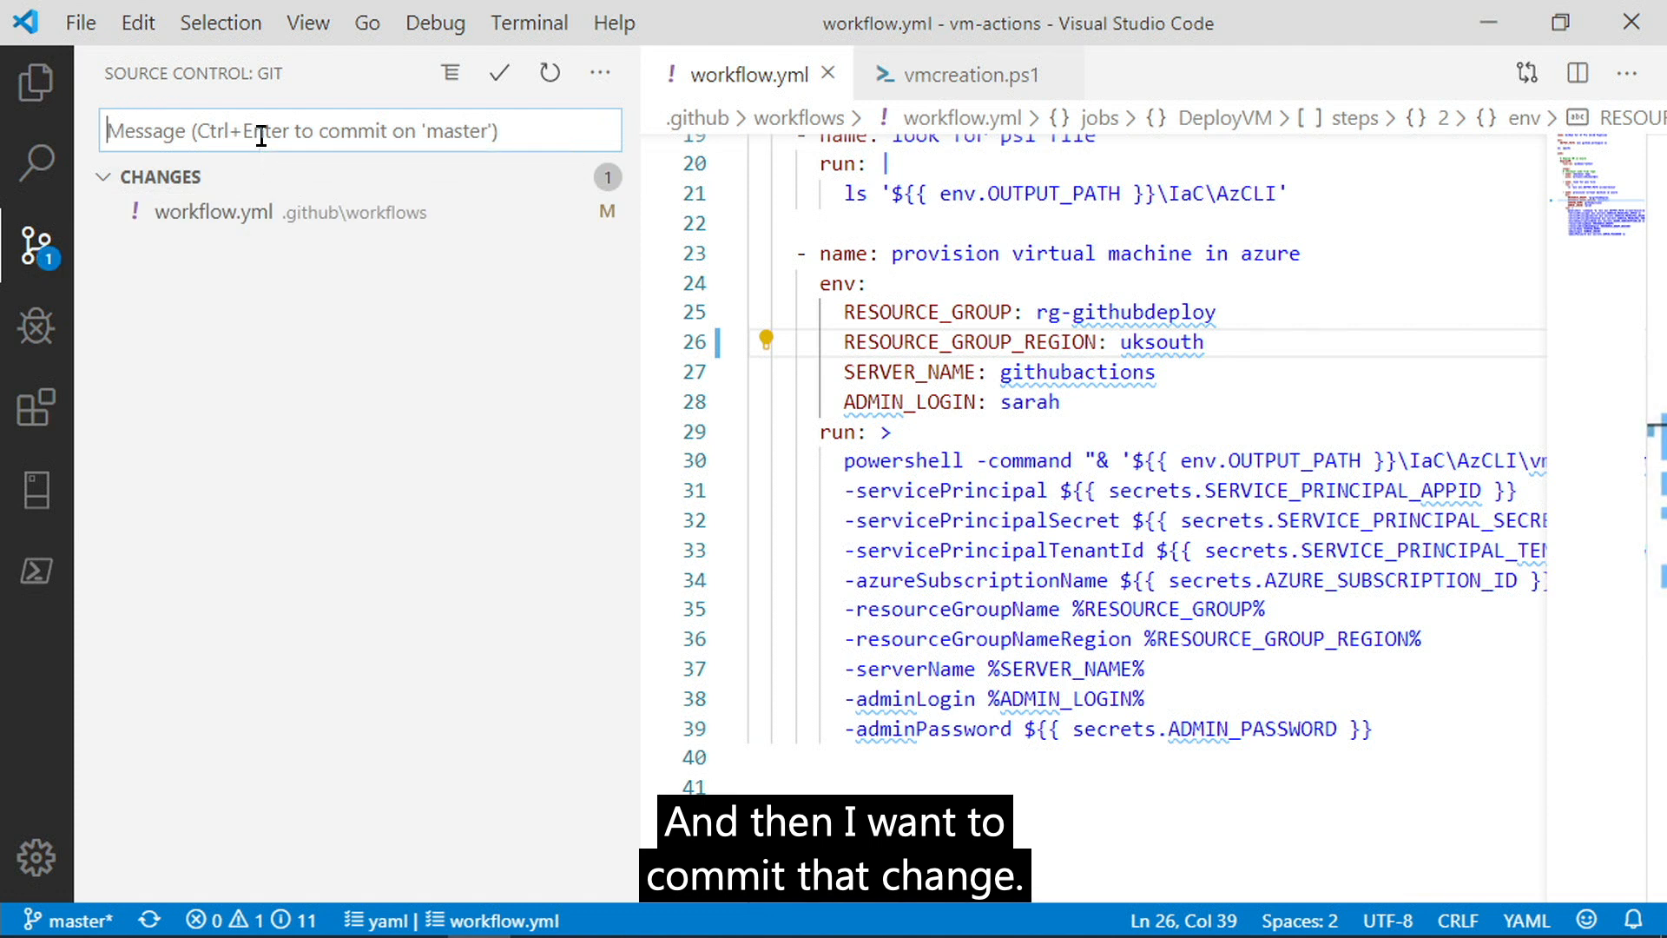
type("change depl")
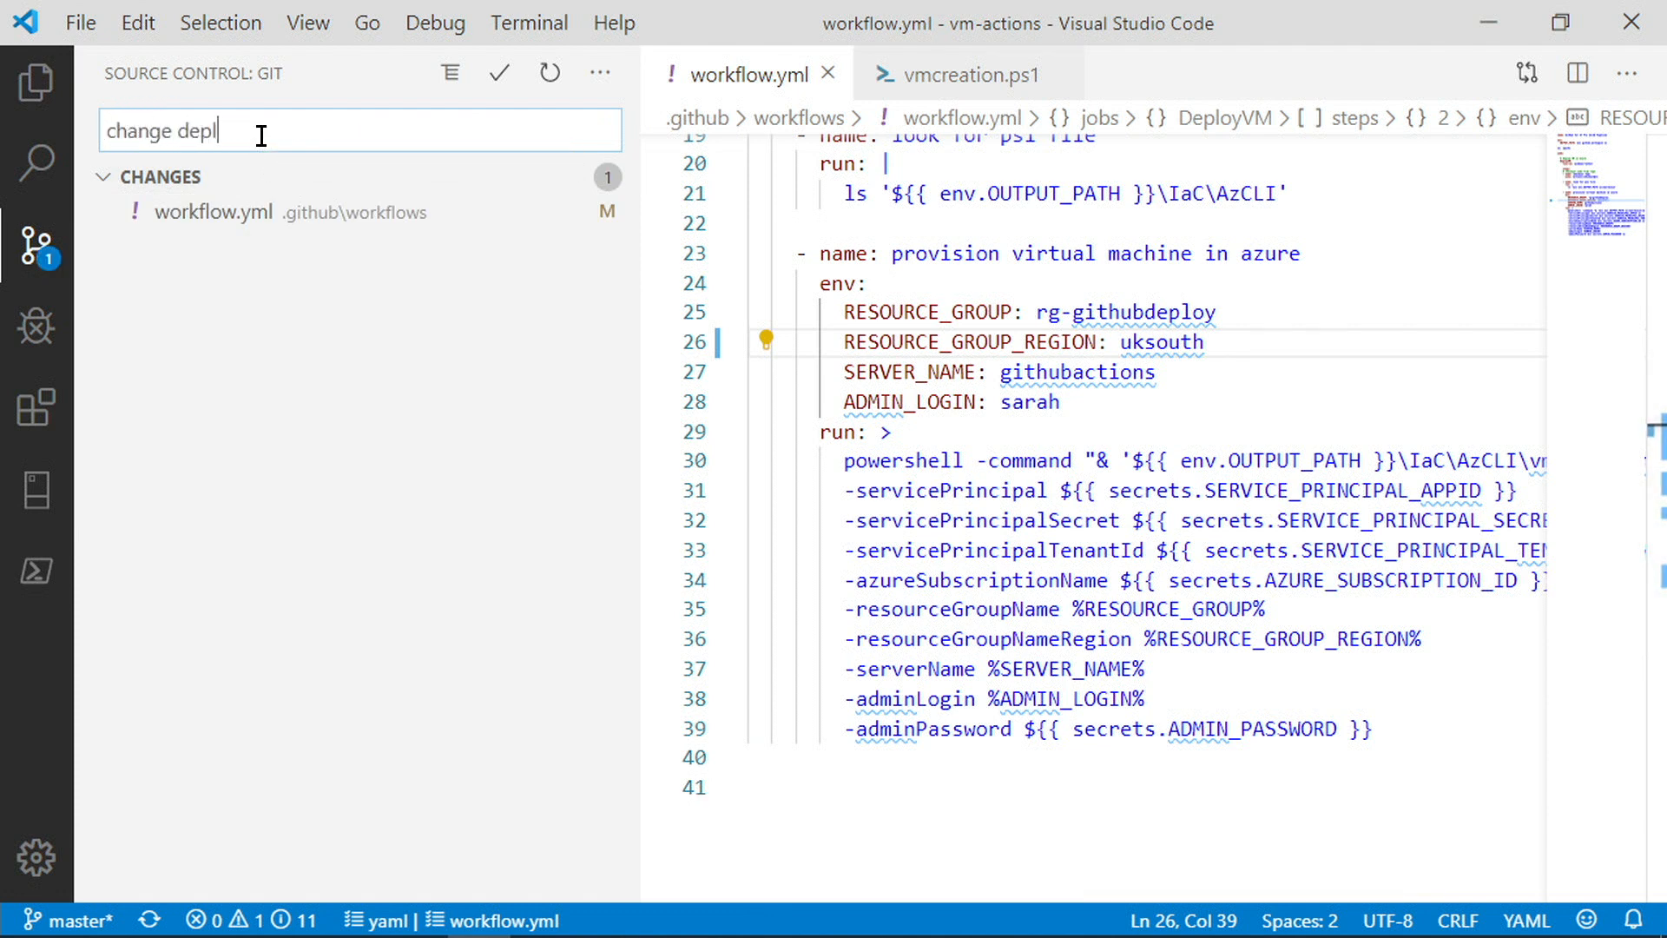
type("oyment region")
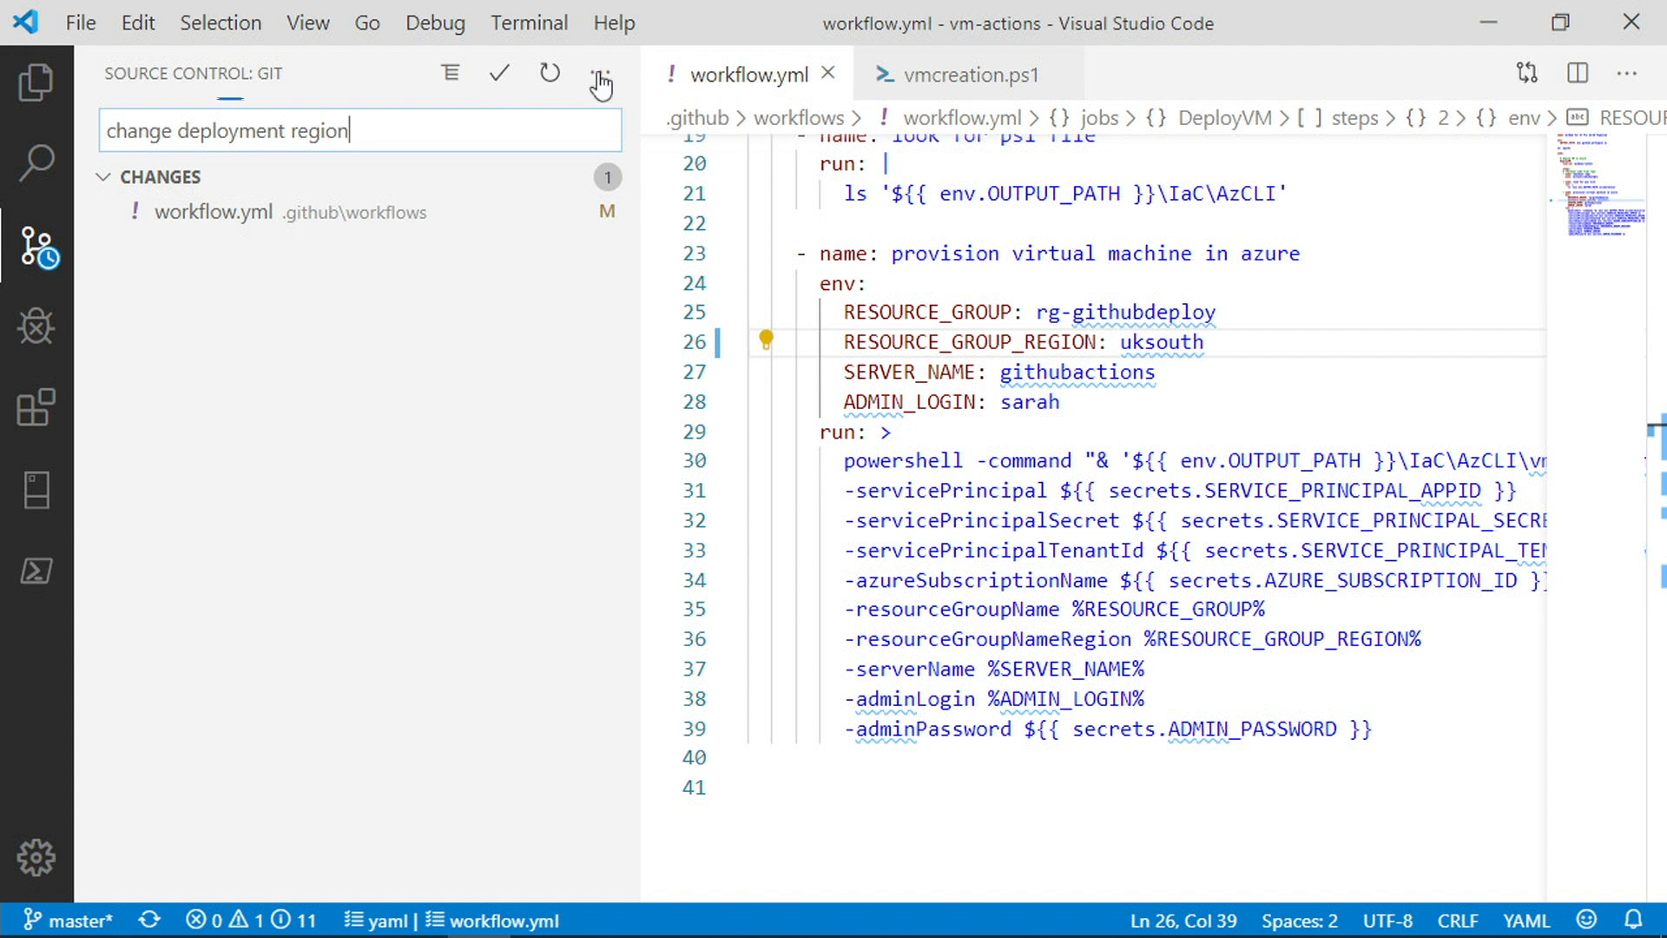
left_click(600, 73)
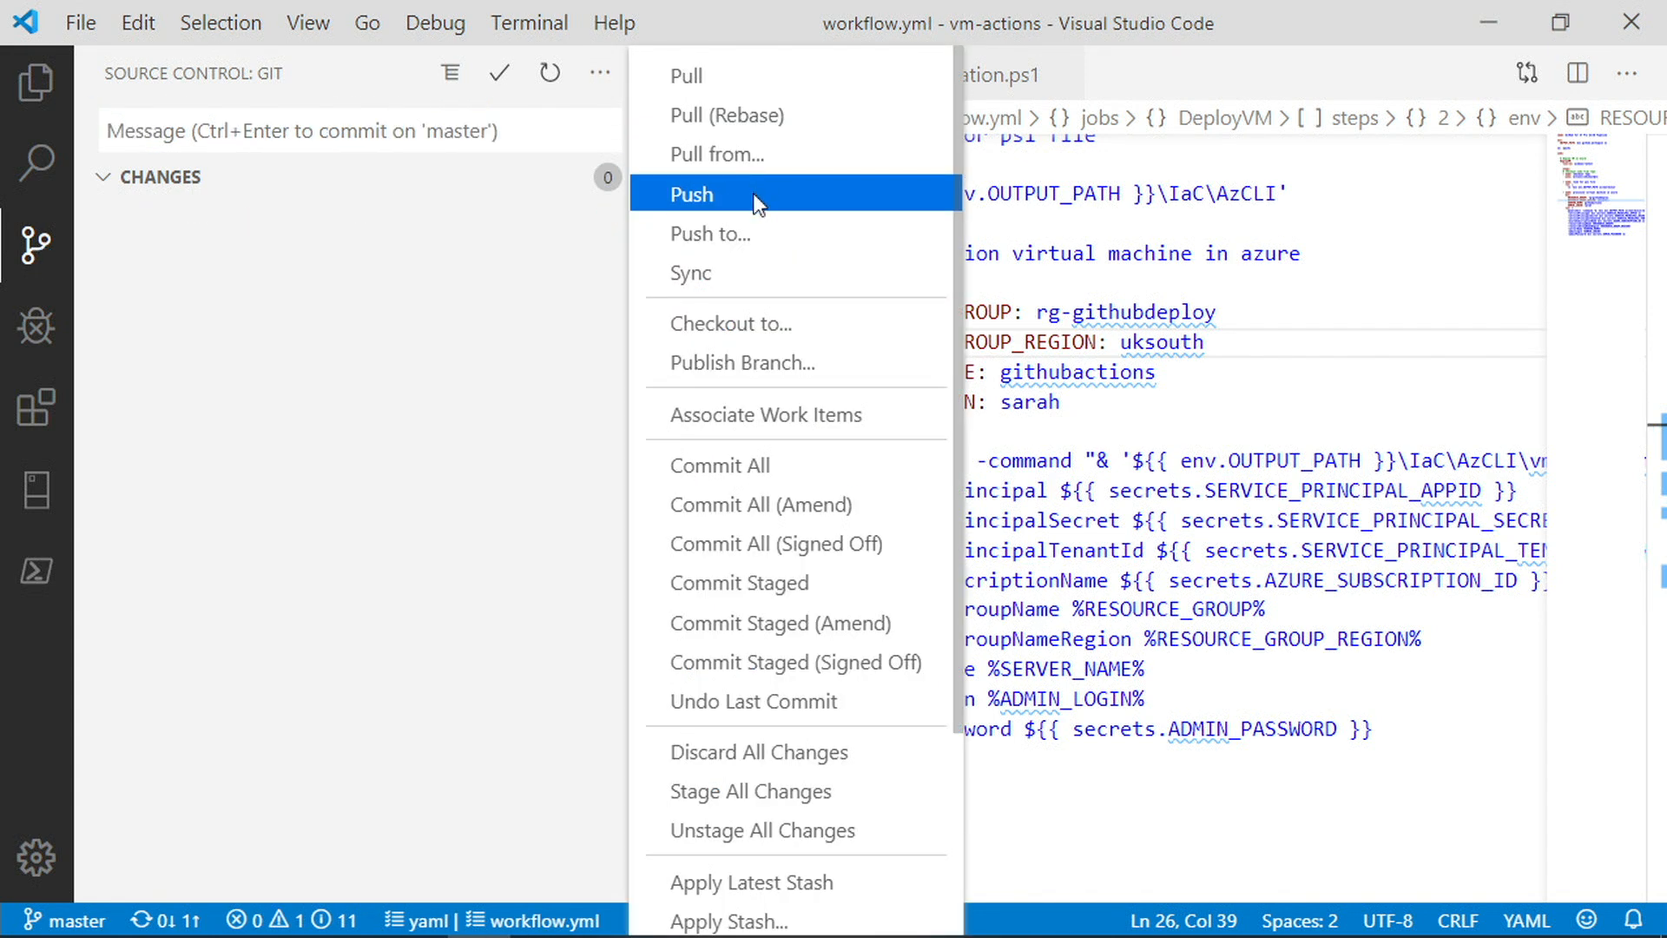
left_click(691, 194)
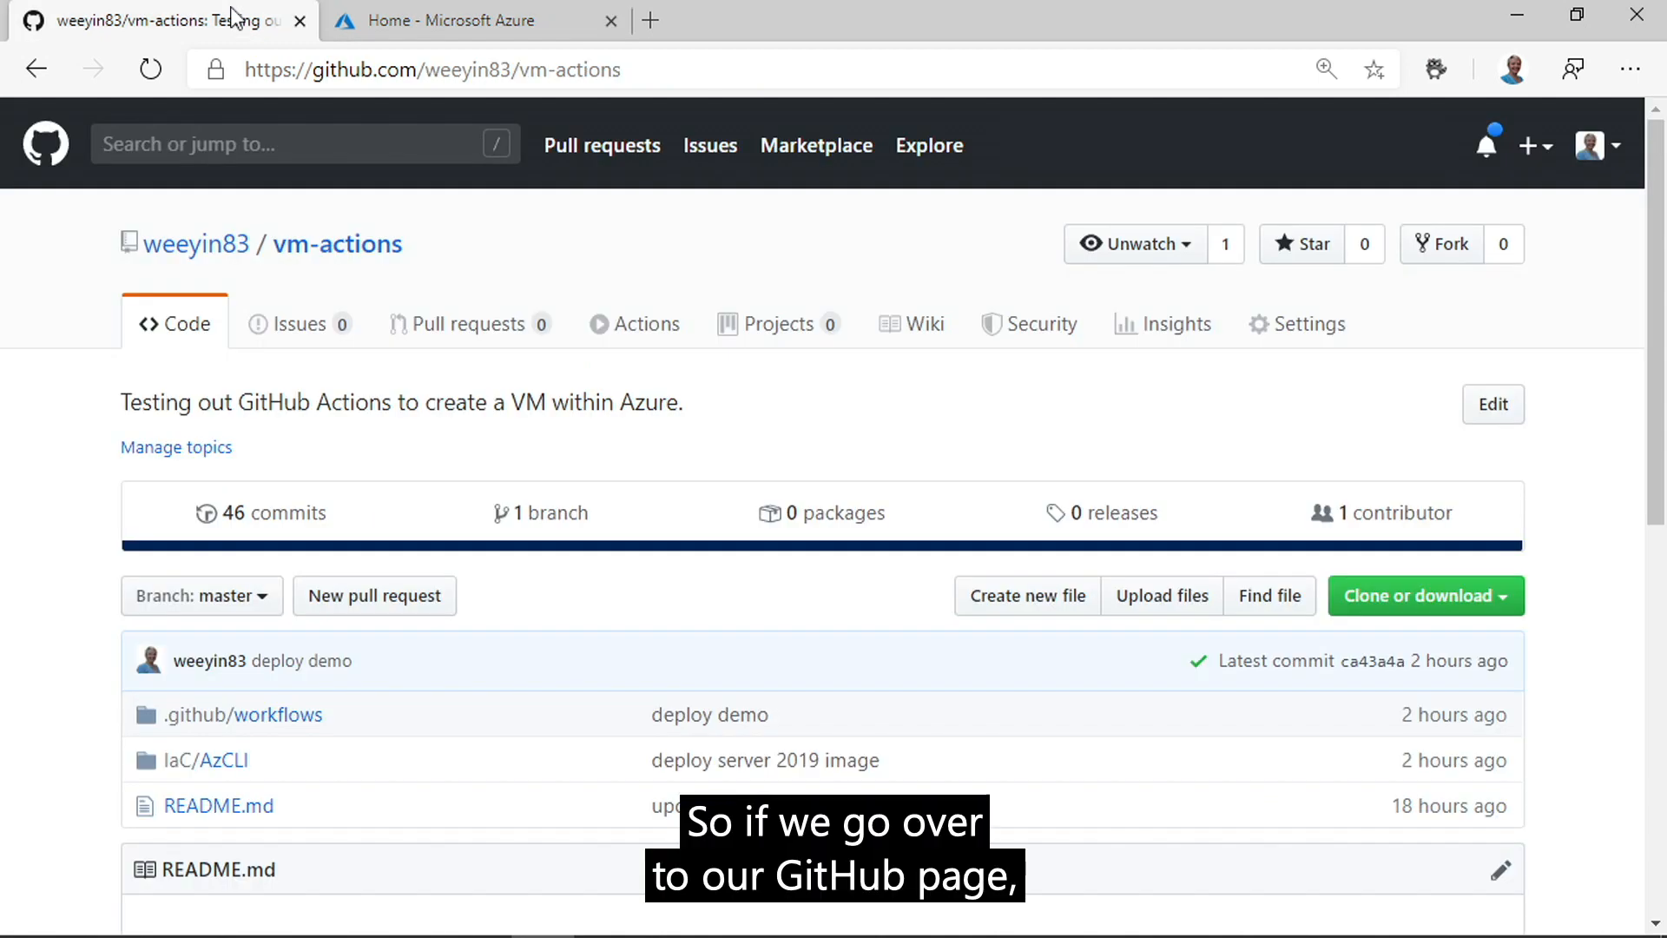
Refresh the repository to see the new commit and view its queued Actions run.
left_click(151, 69)
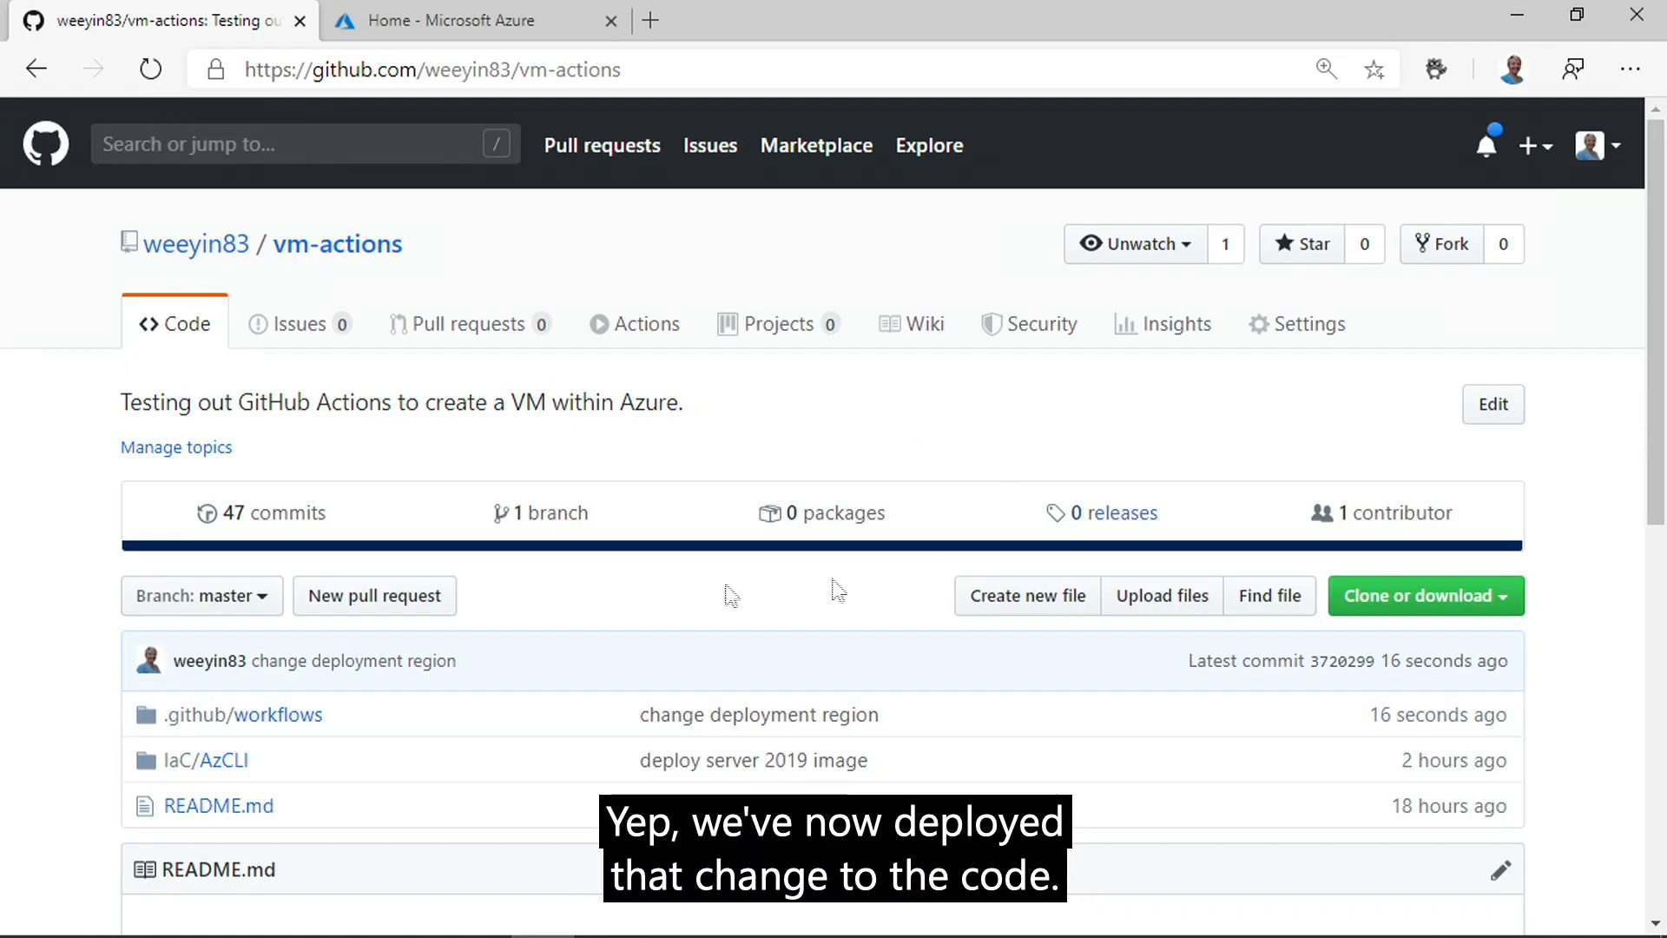
mouse_move(673, 682)
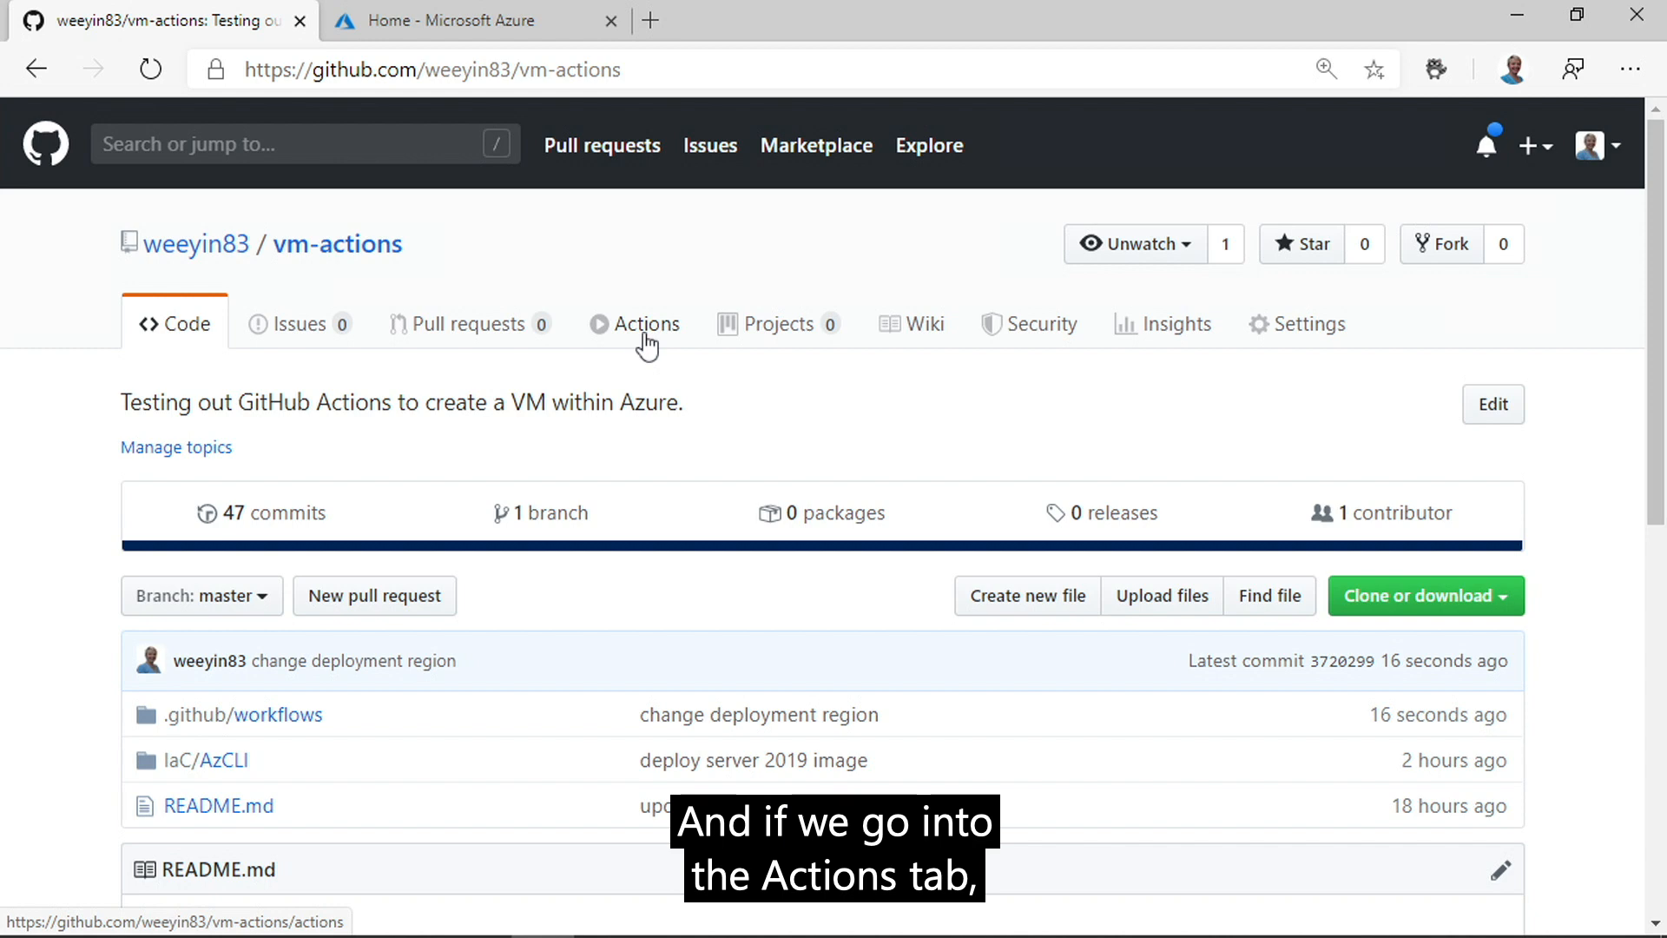
left_click(647, 324)
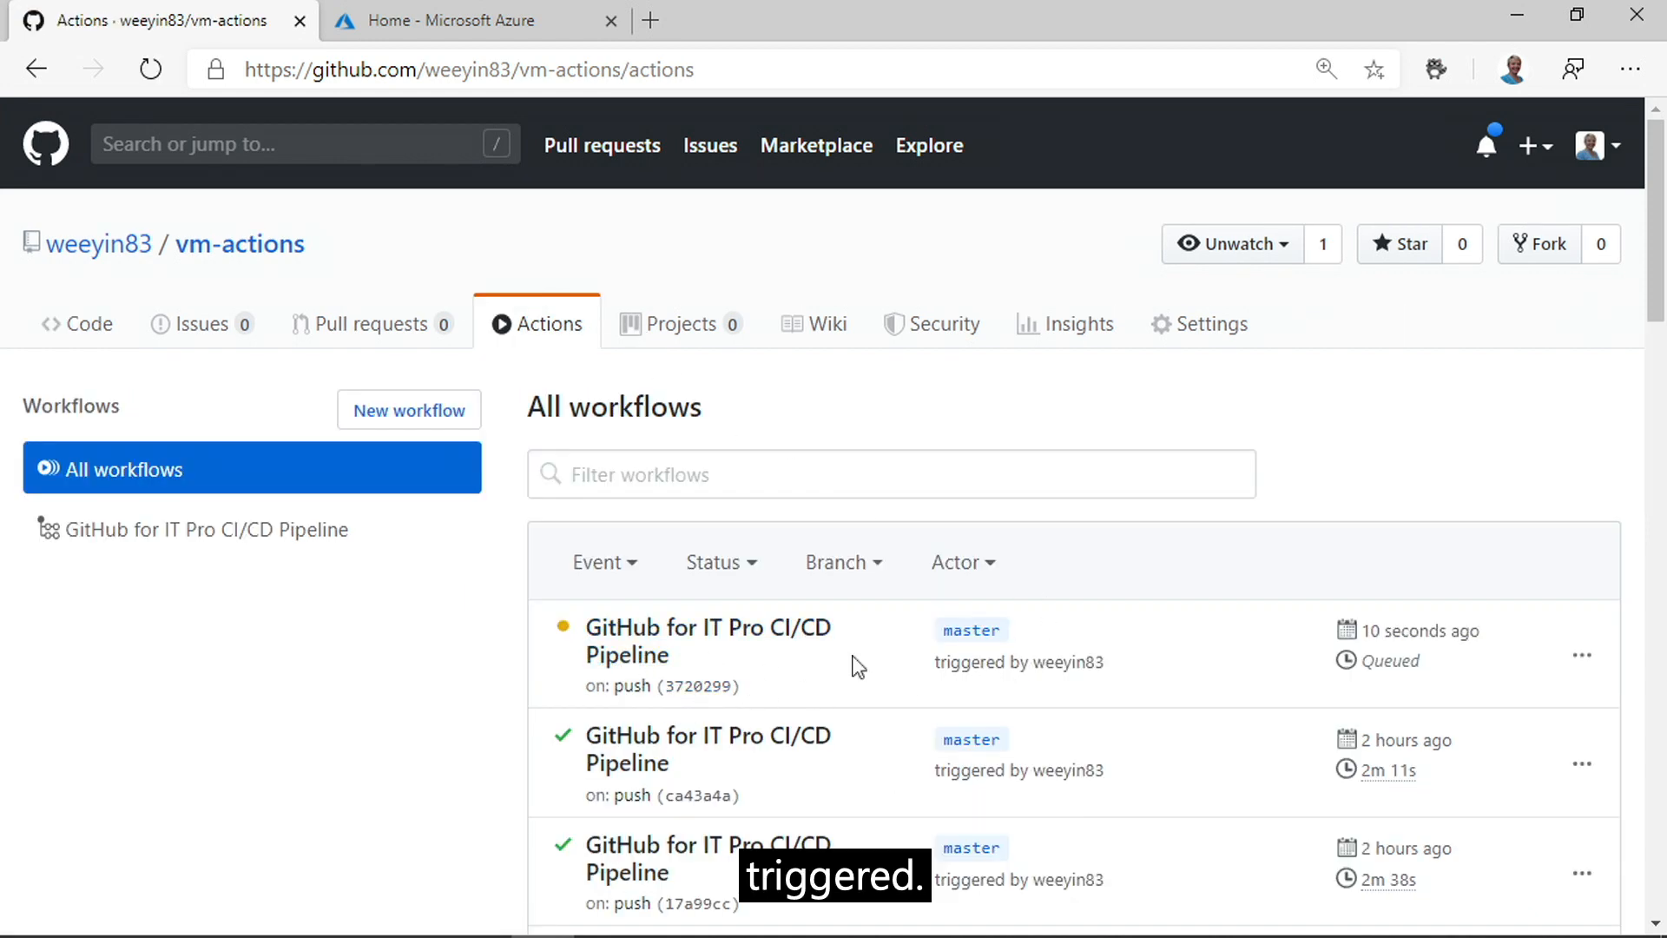
left_click(683, 641)
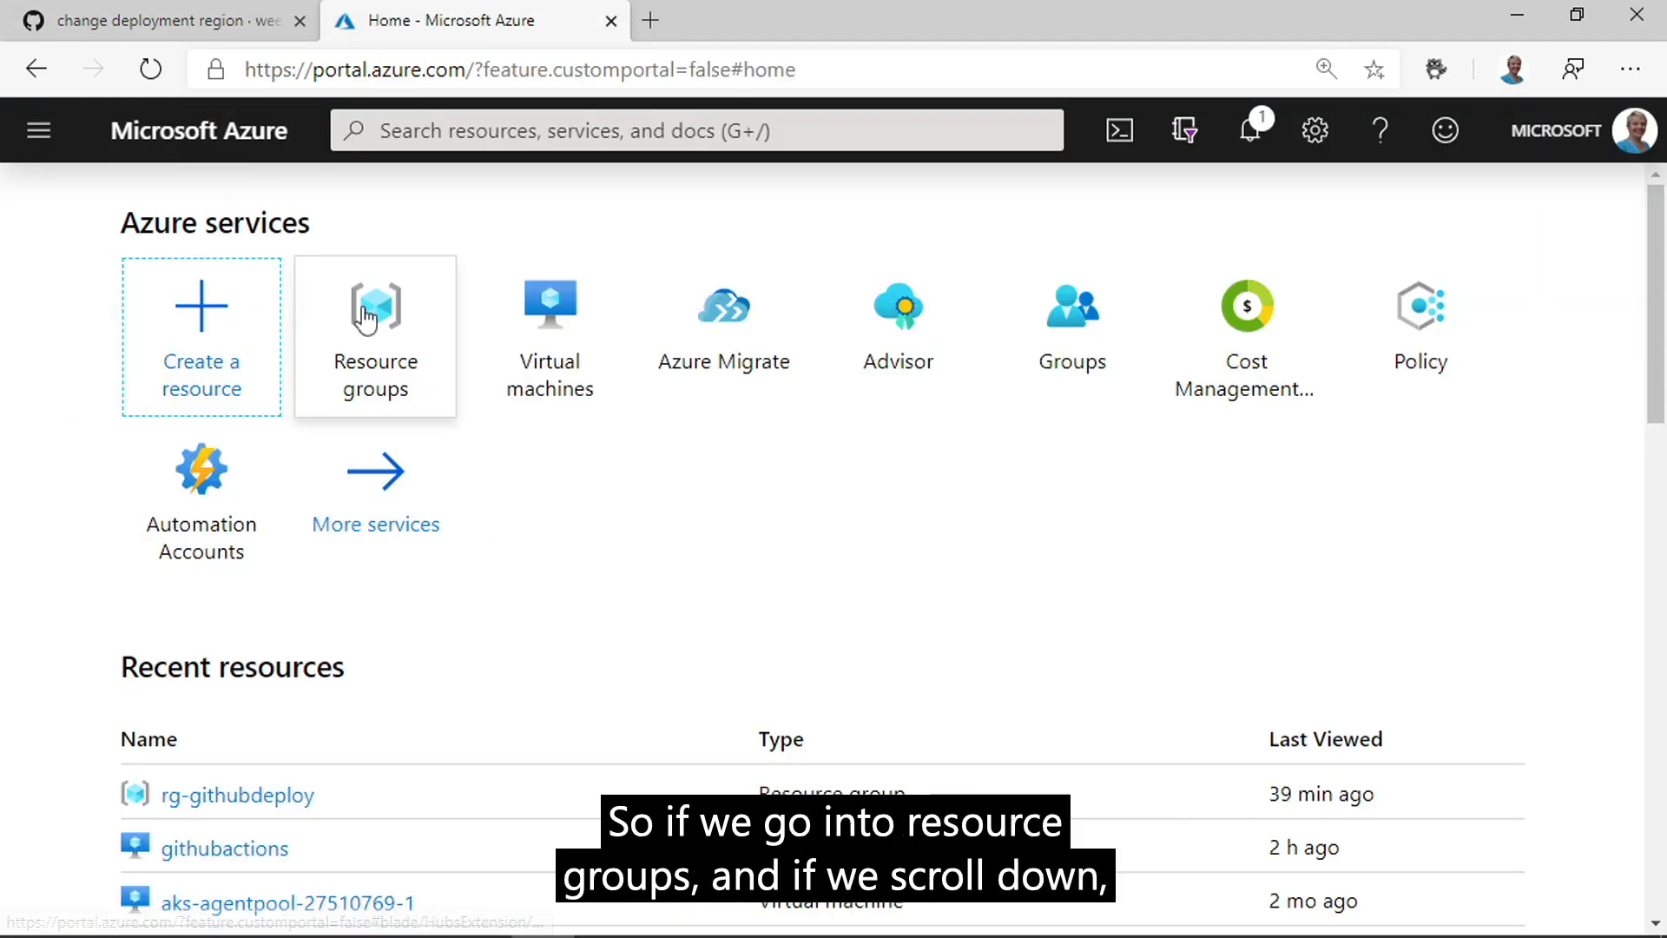
Go to Resource groups in the Azure portal and select rg-githubdeploy.
left_click(375, 314)
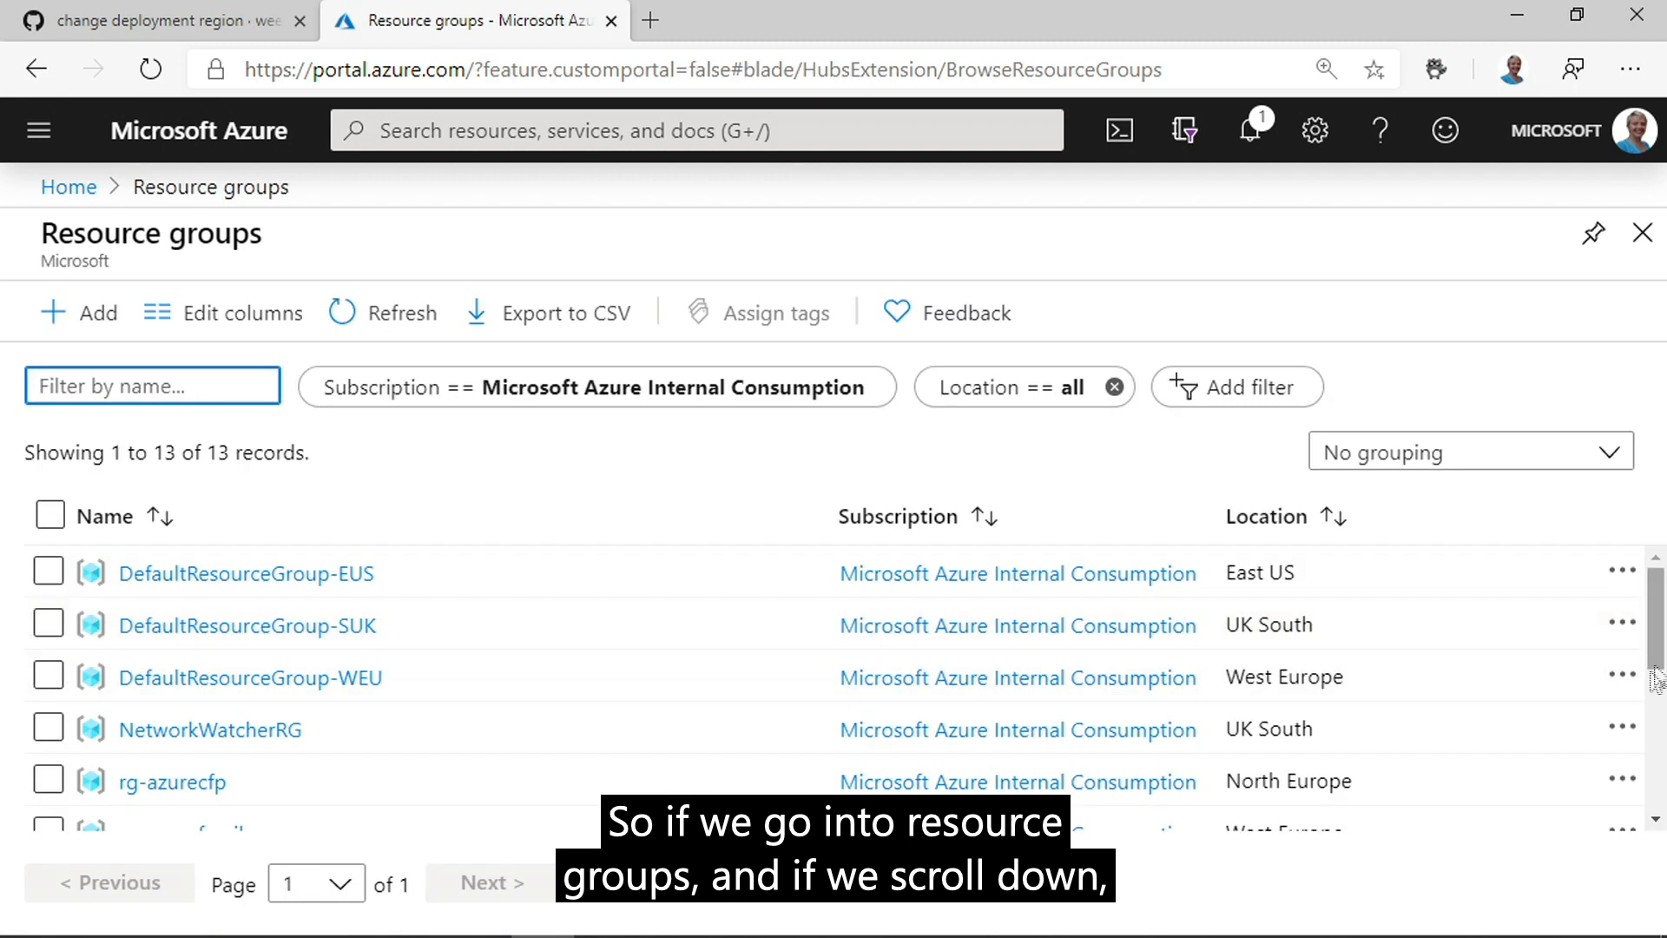
scroll("down", 3)
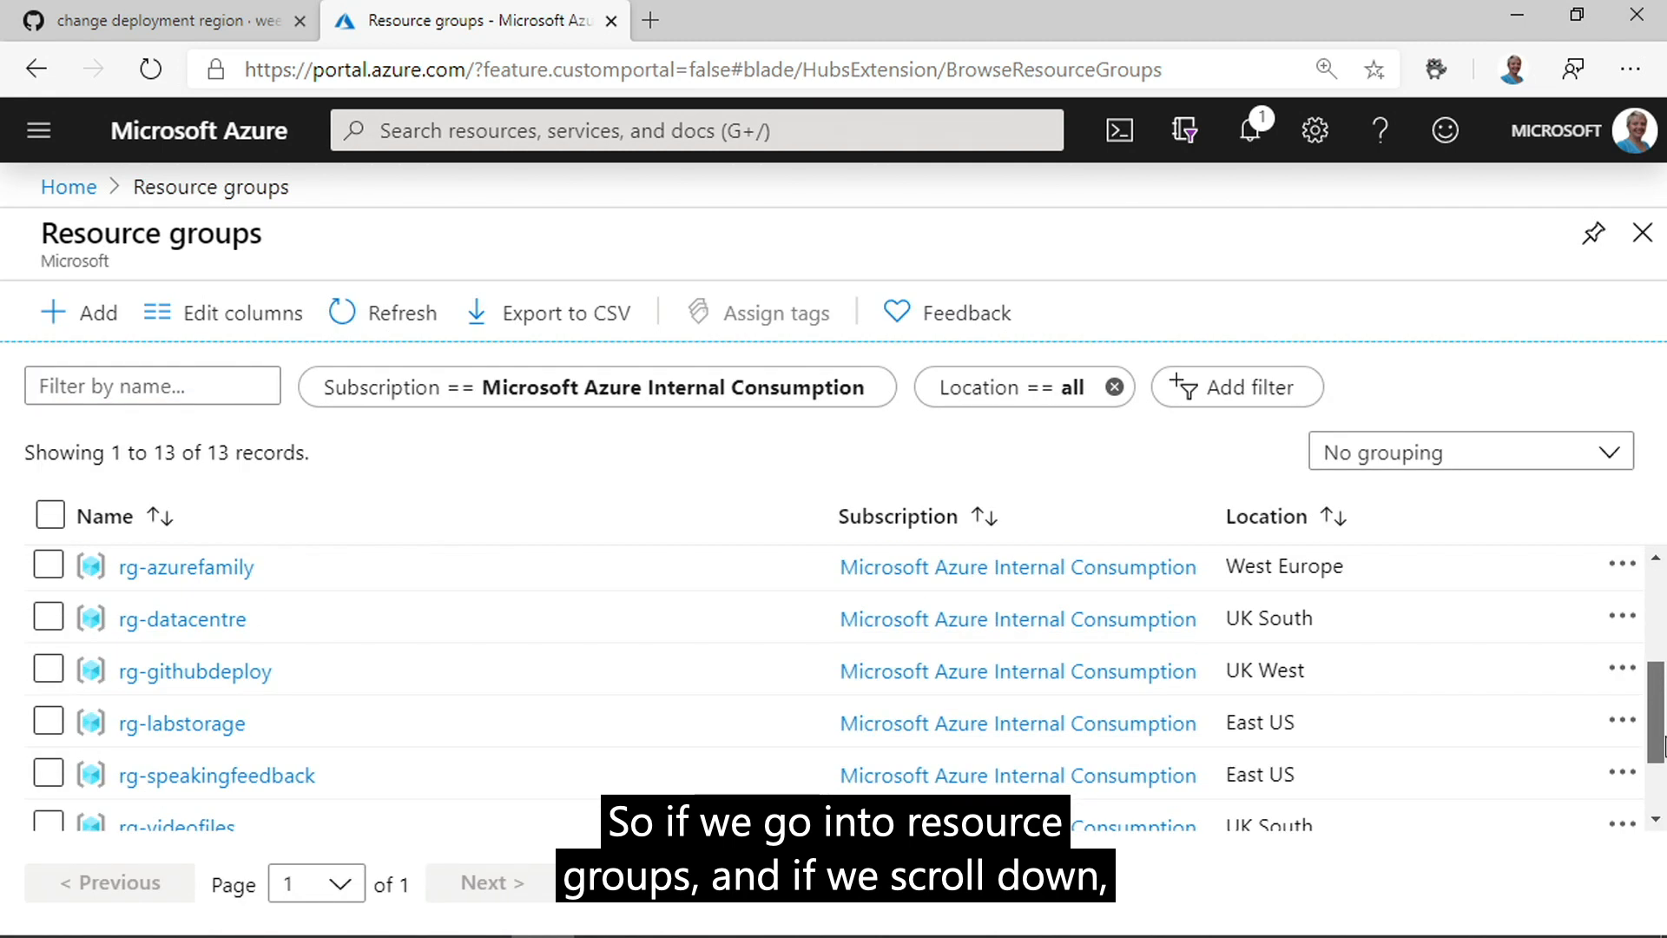
left_click(196, 670)
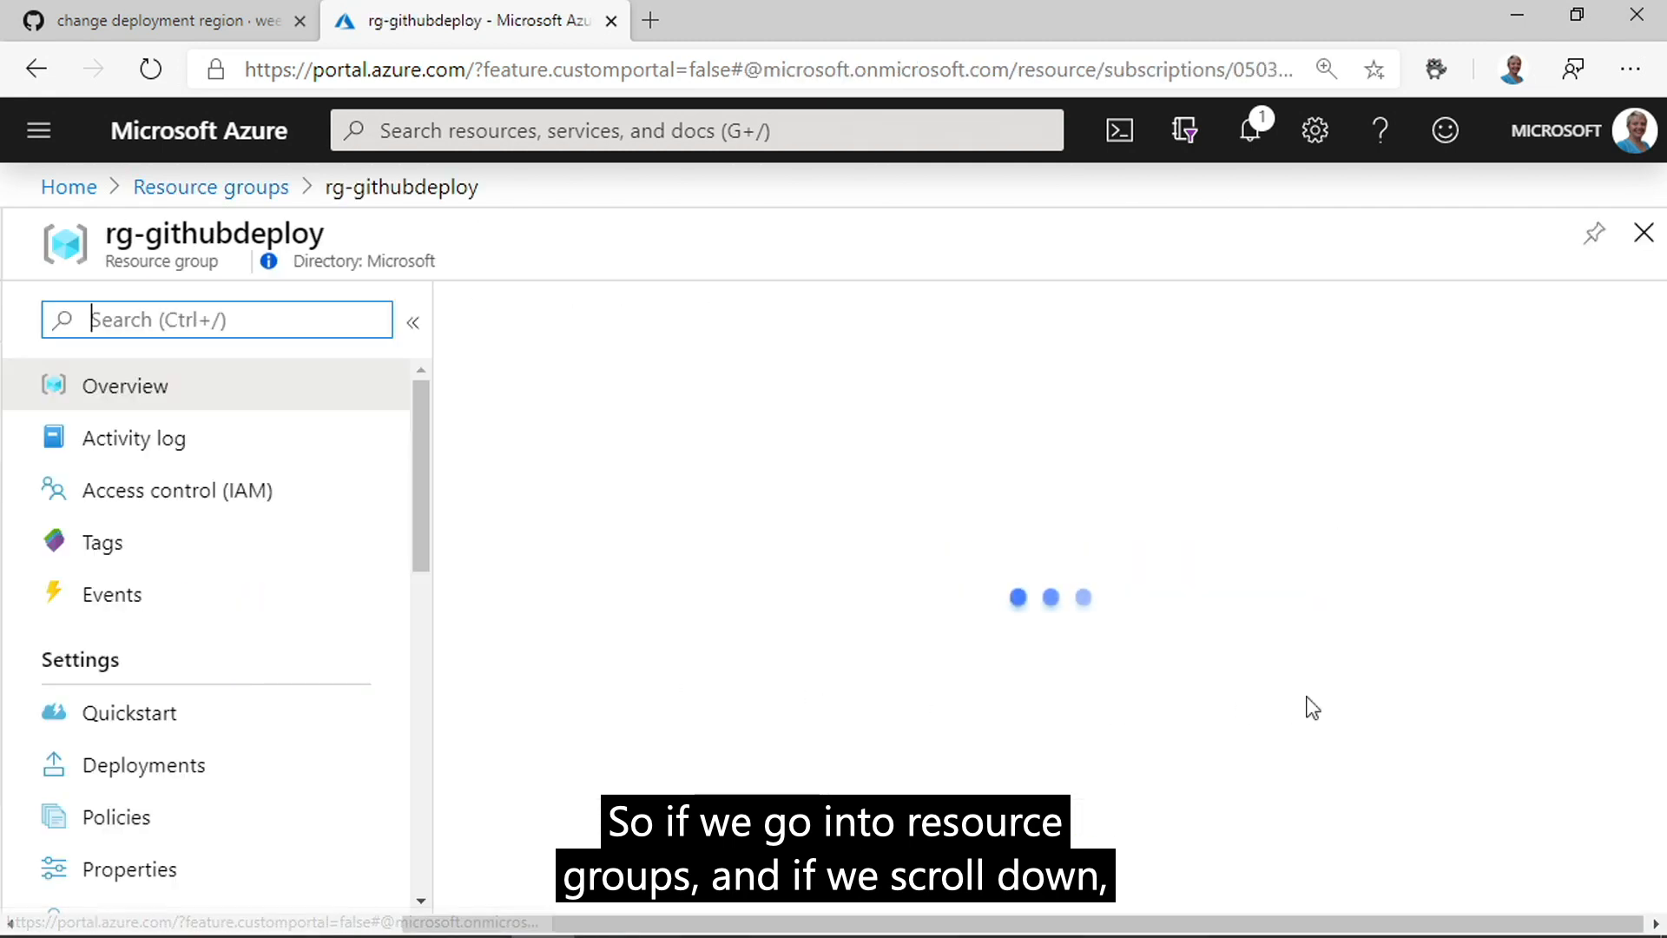